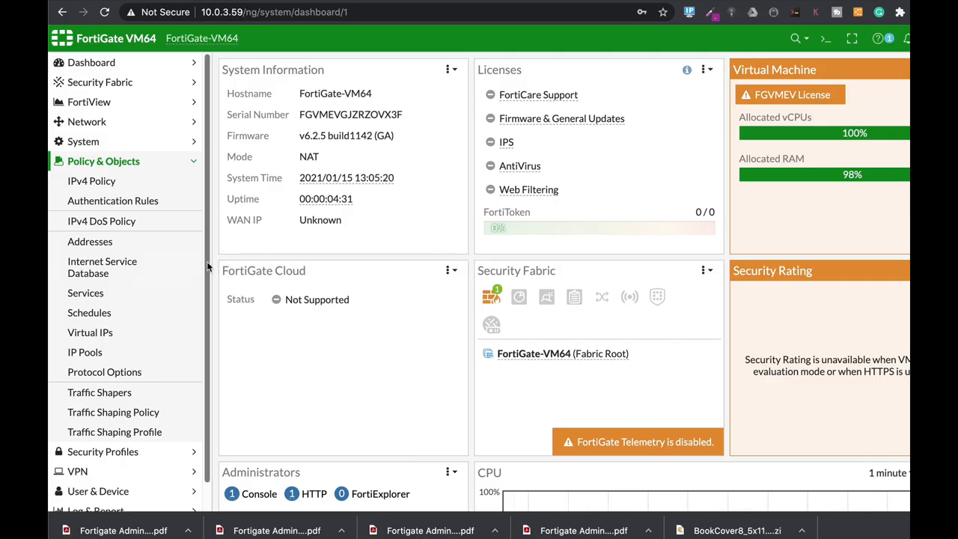
- Start a new IPv4 DoS policy under Policy & Objects and reveal its L3/L4 anomaly settings
left_click(102, 221)
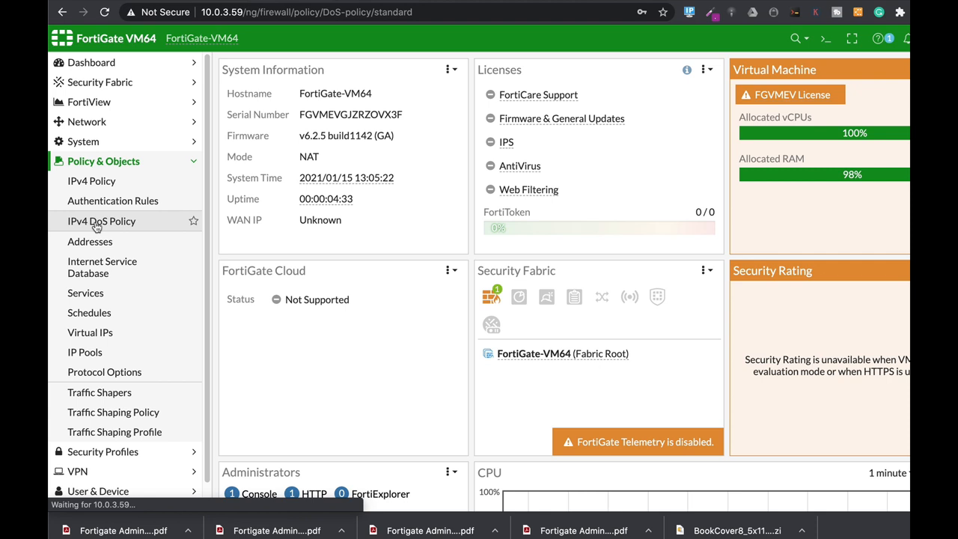
left_click(102, 221)
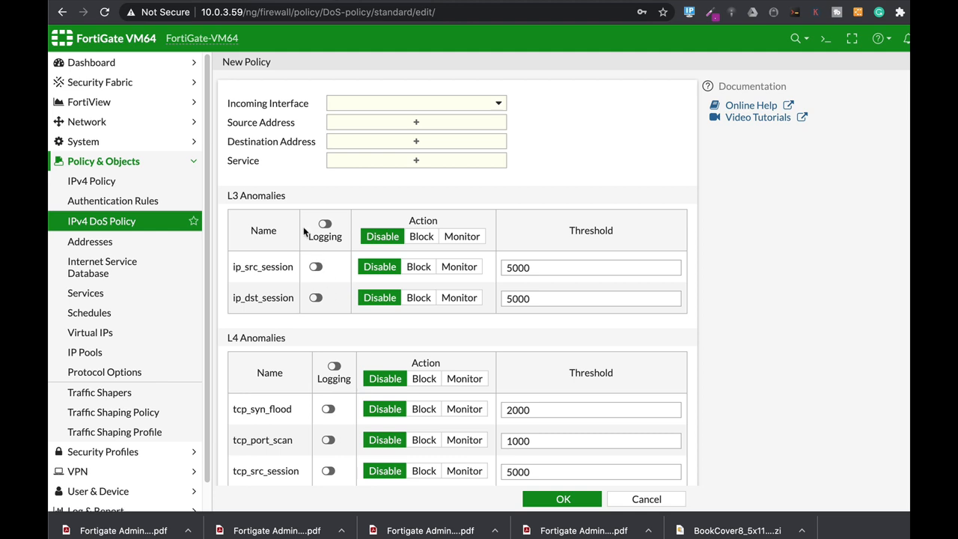
mouse_move(356, 366)
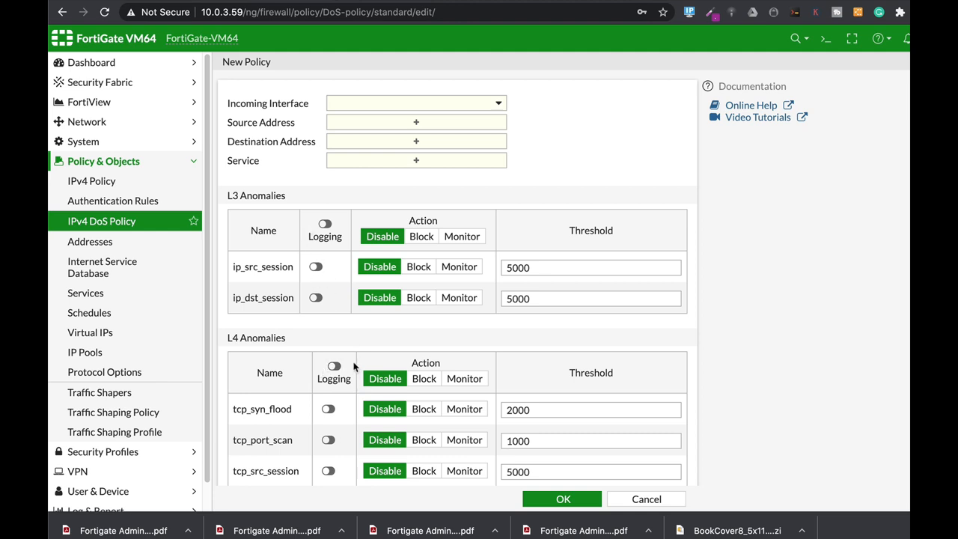
scroll("down", 3)
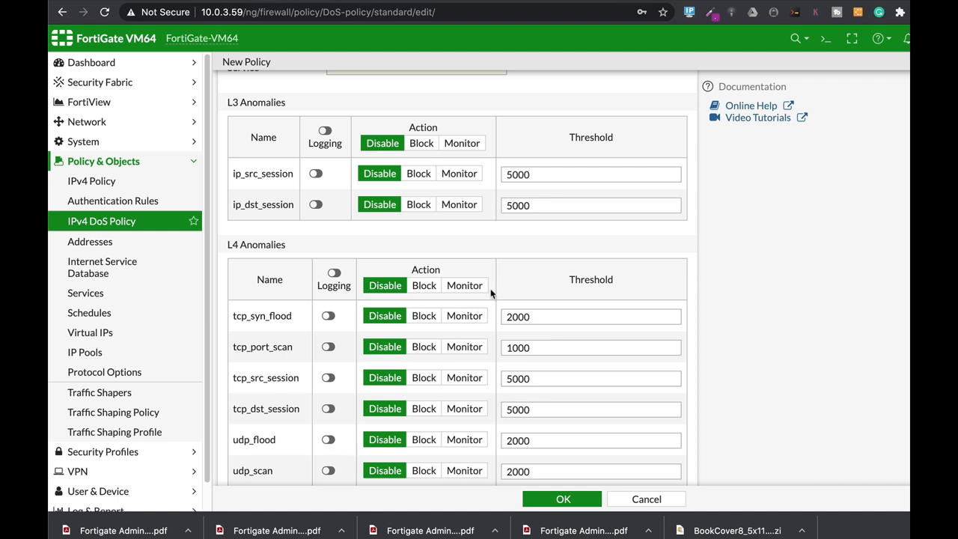
mouse_move(493, 228)
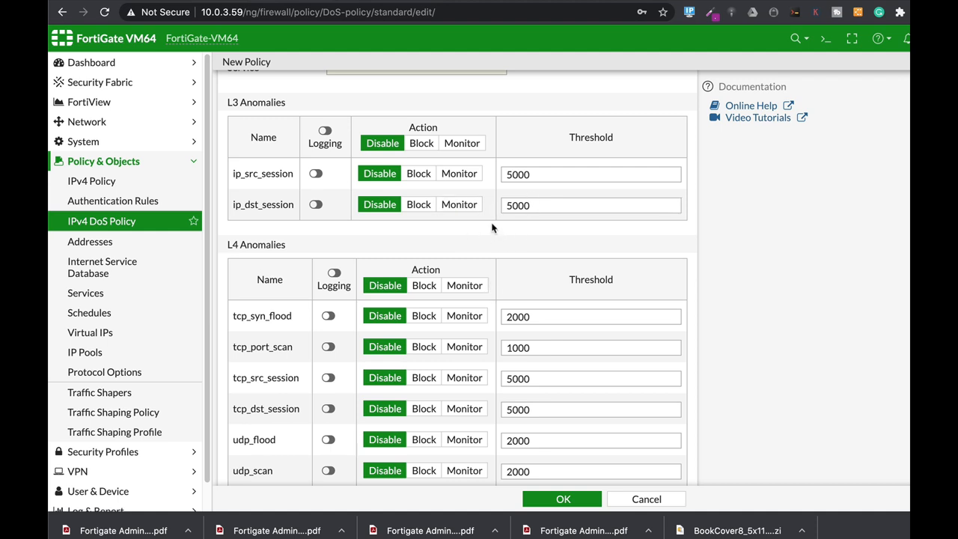
mouse_move(508, 249)
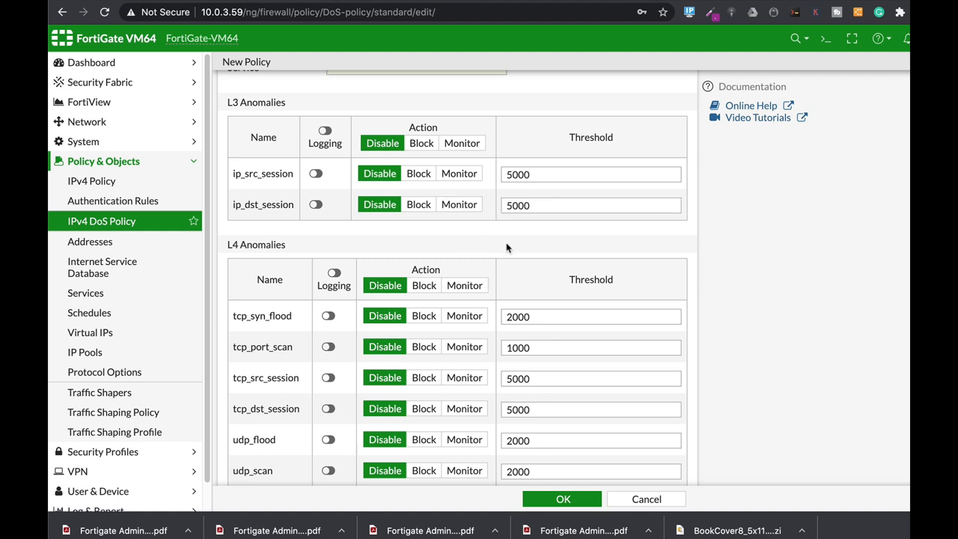
mouse_move(823, 37)
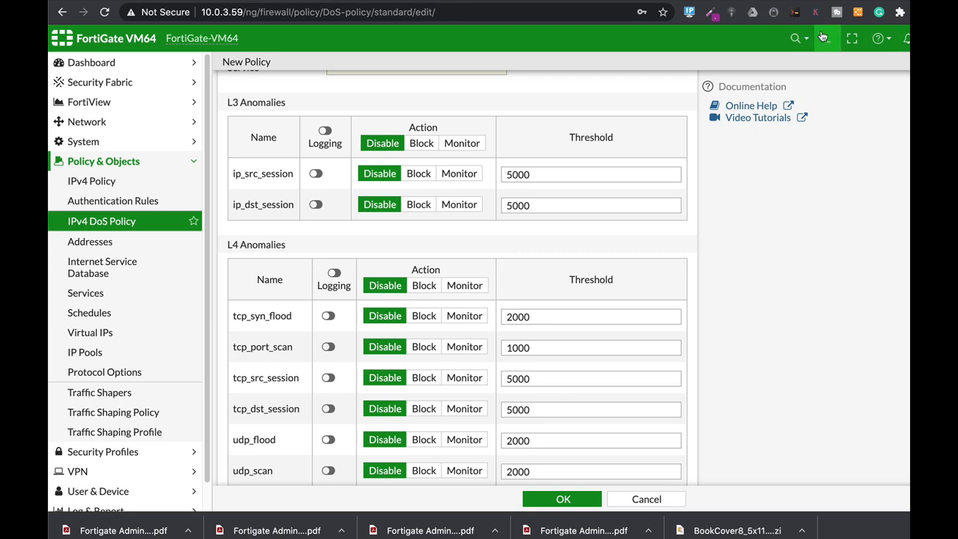
- In the CLI console, enter 'config firewall DoS-policy', edit entry 1 and its 'config anomaly' section
left_click(801, 39)
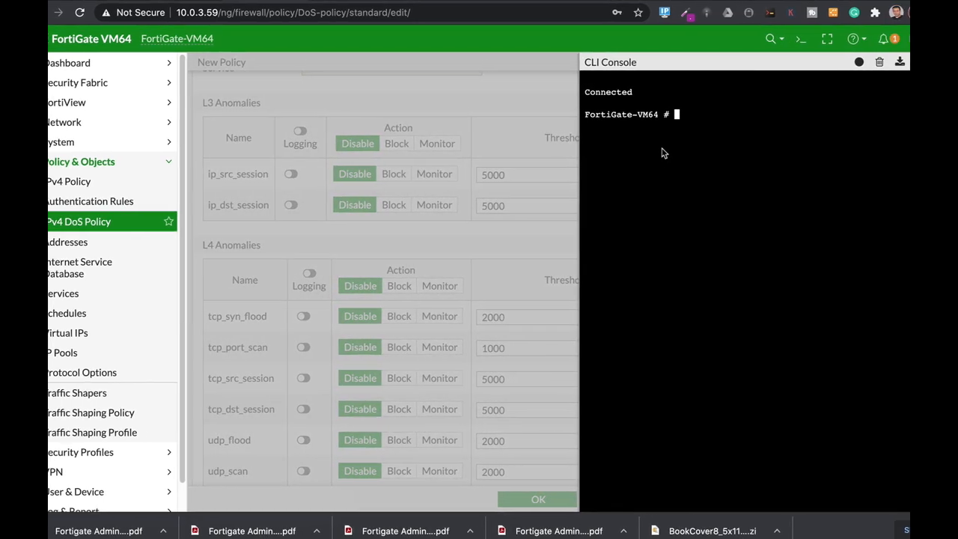
type("config firewall")
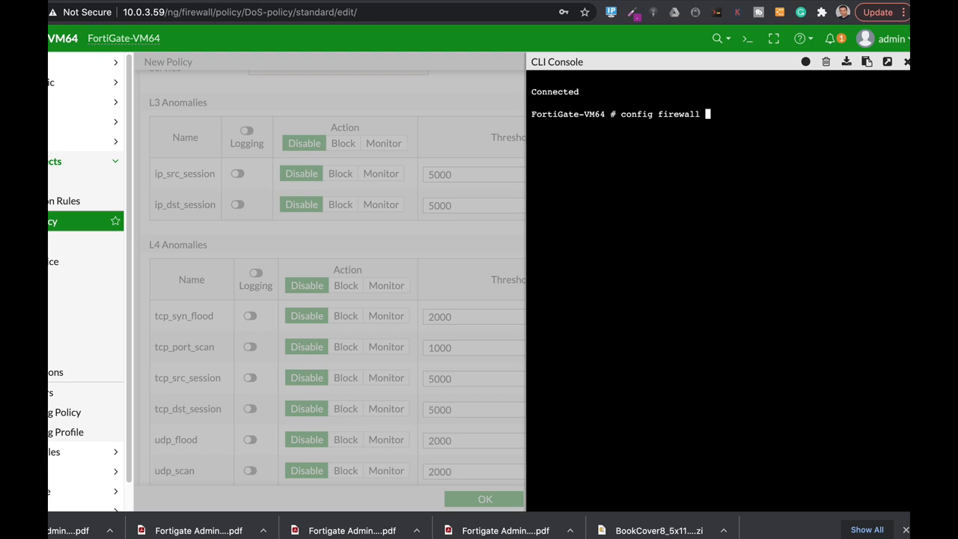
type("DoS-policy")
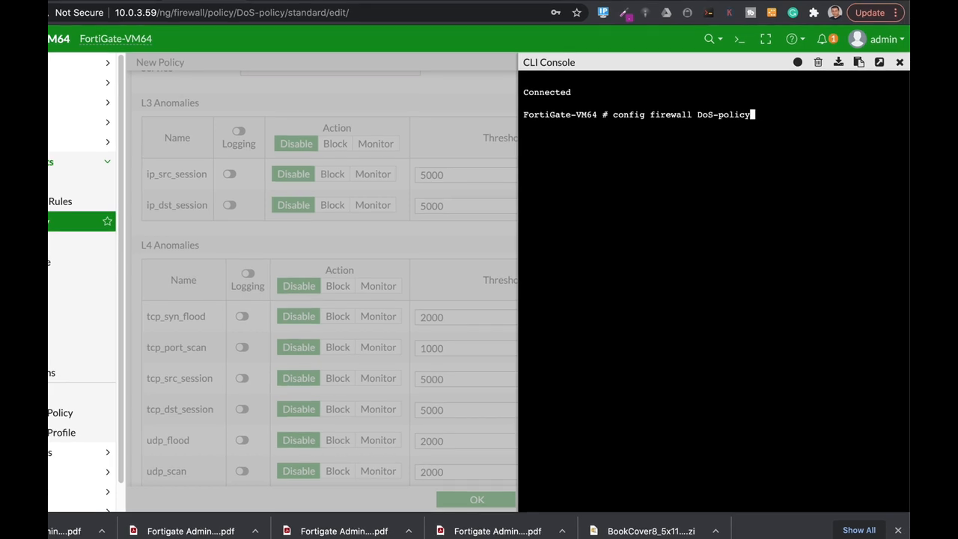
key("Return")
type("edit 1")
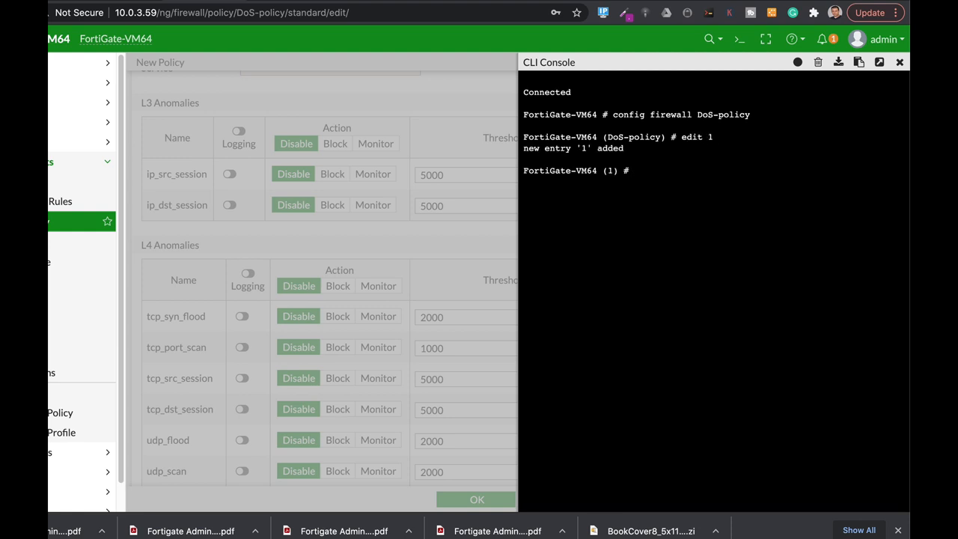
type("config")
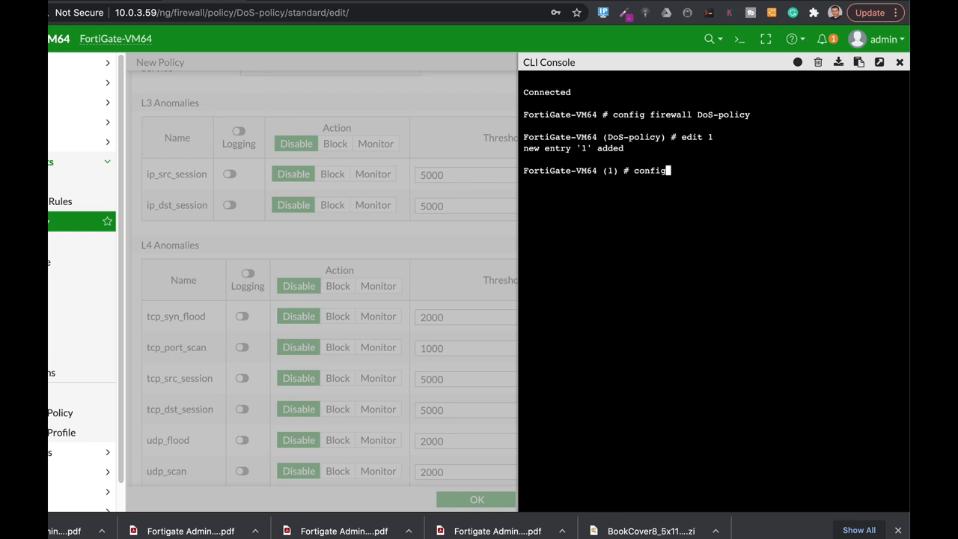
type("anomaly")
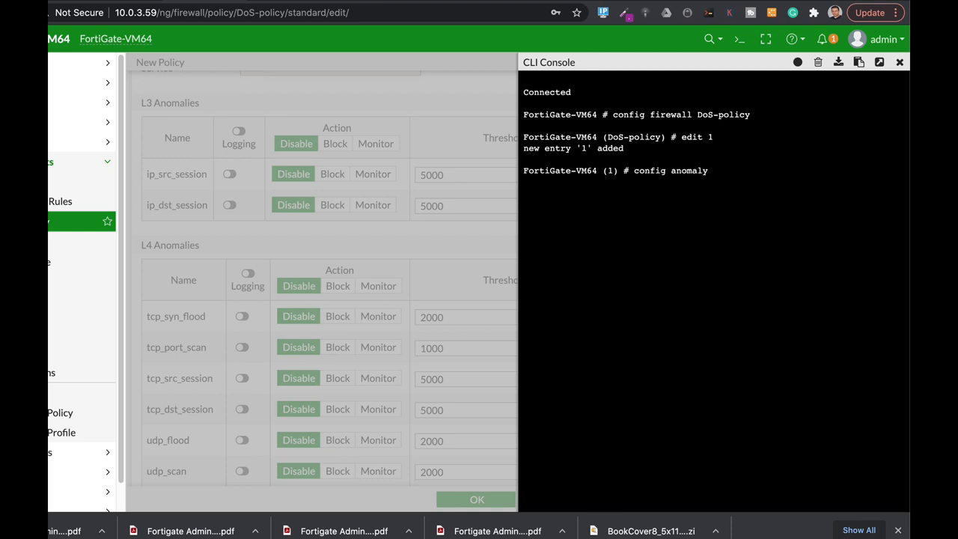
key("Return")
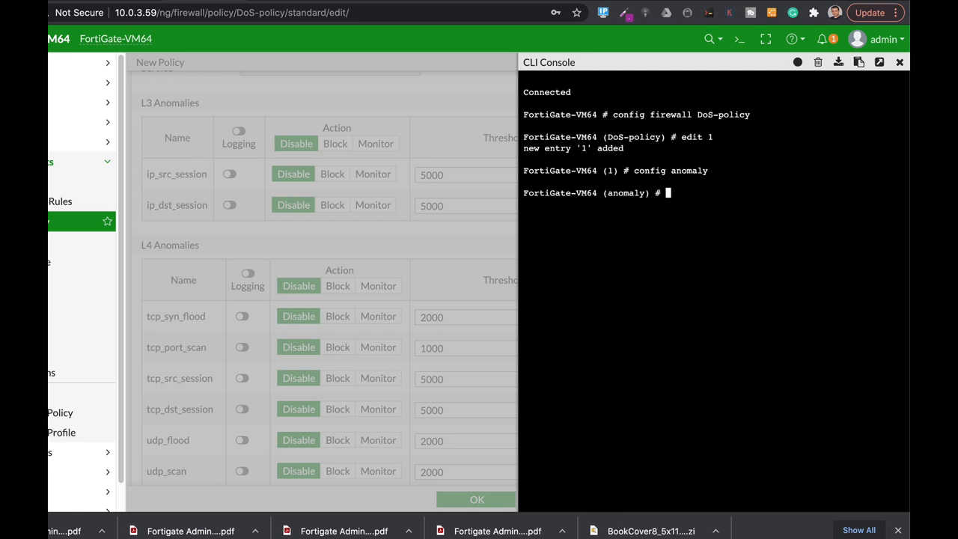
mouse_move(493, 120)
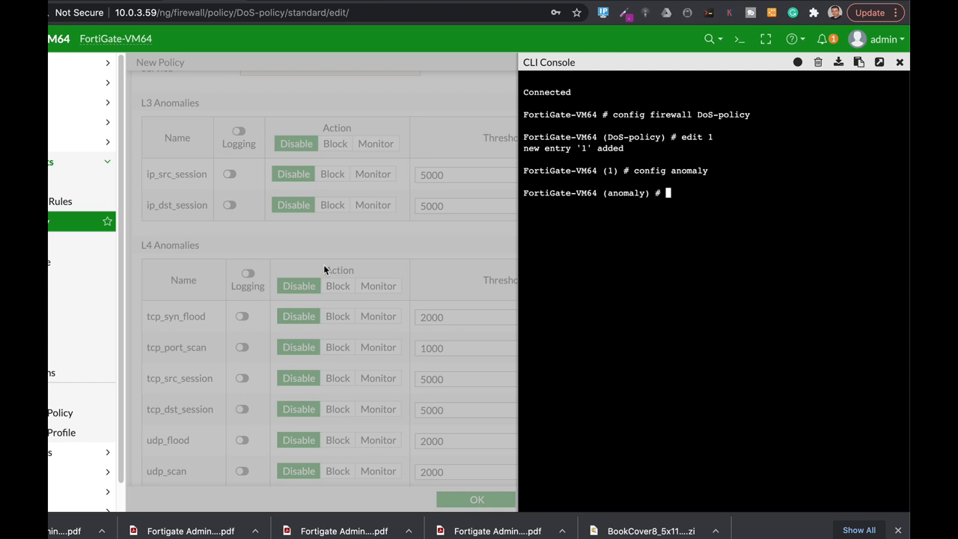
- Edit the icmp_flood anomaly and set its quarantine to attacker
type("set ic")
type("edit ic")
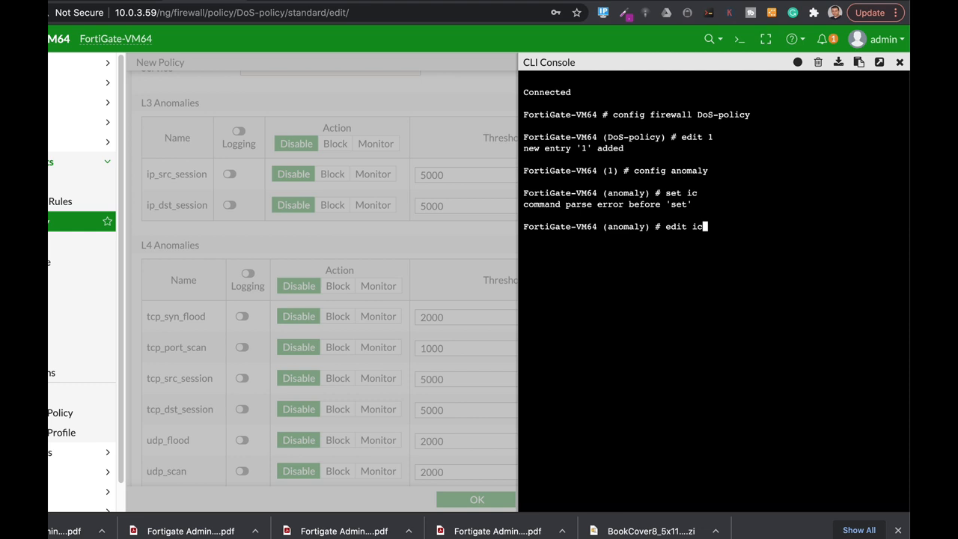
type("mp_flood")
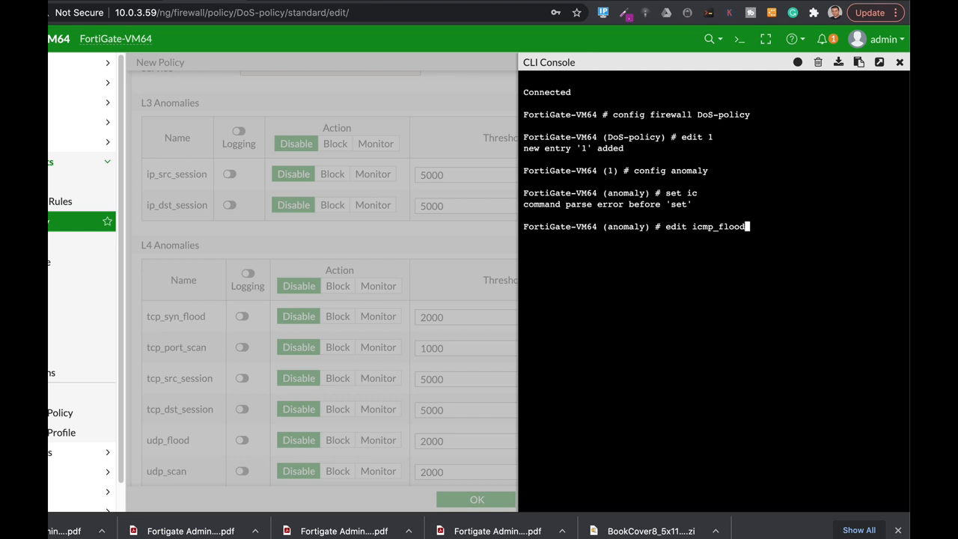
key("Return")
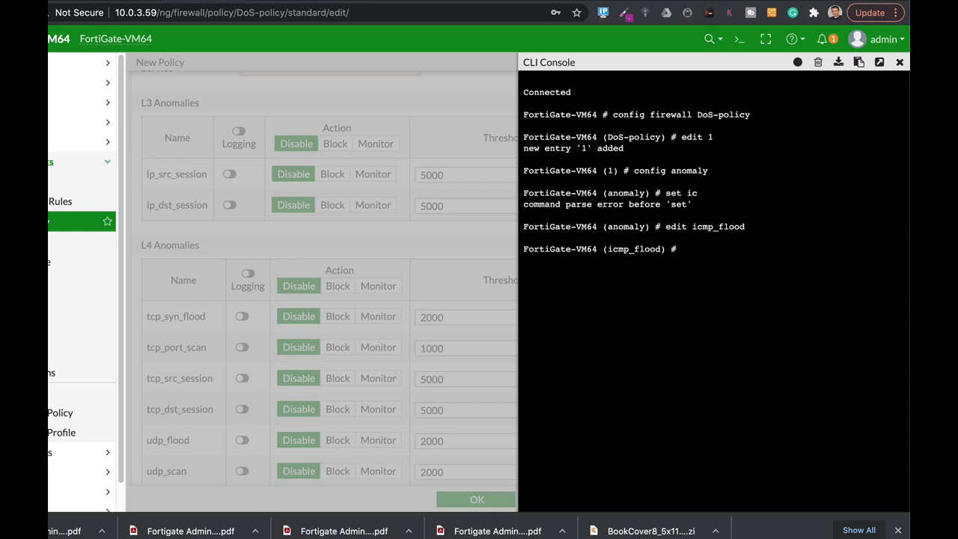
type("set status")
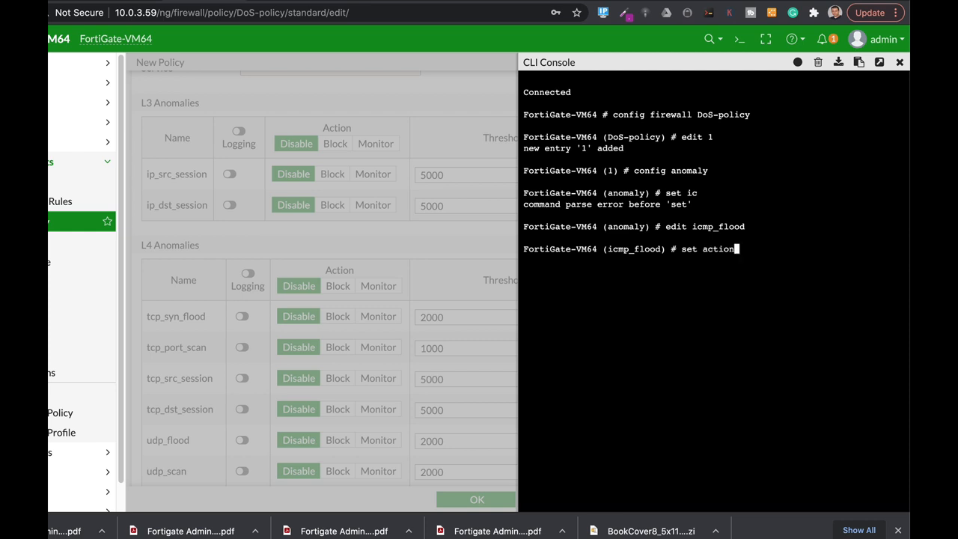
type("quarantine")
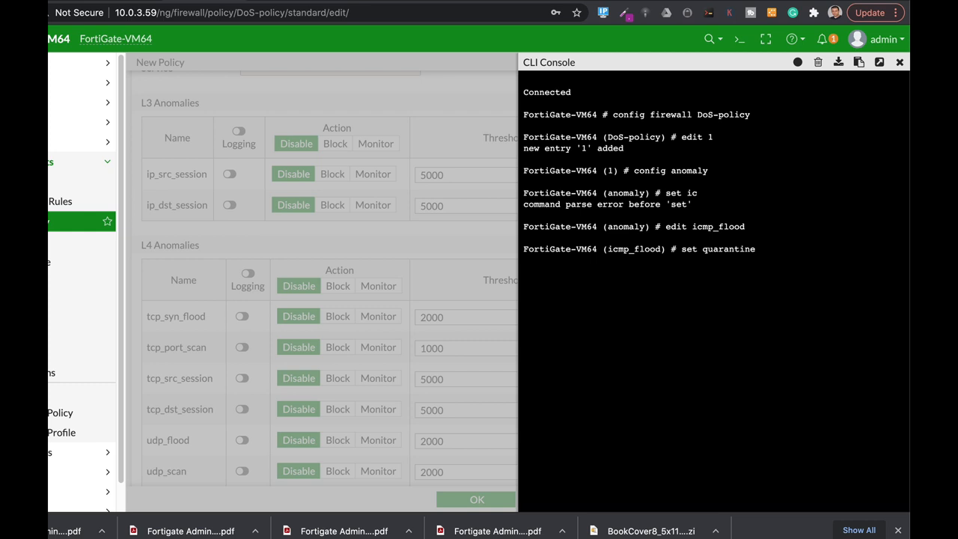
type("none")
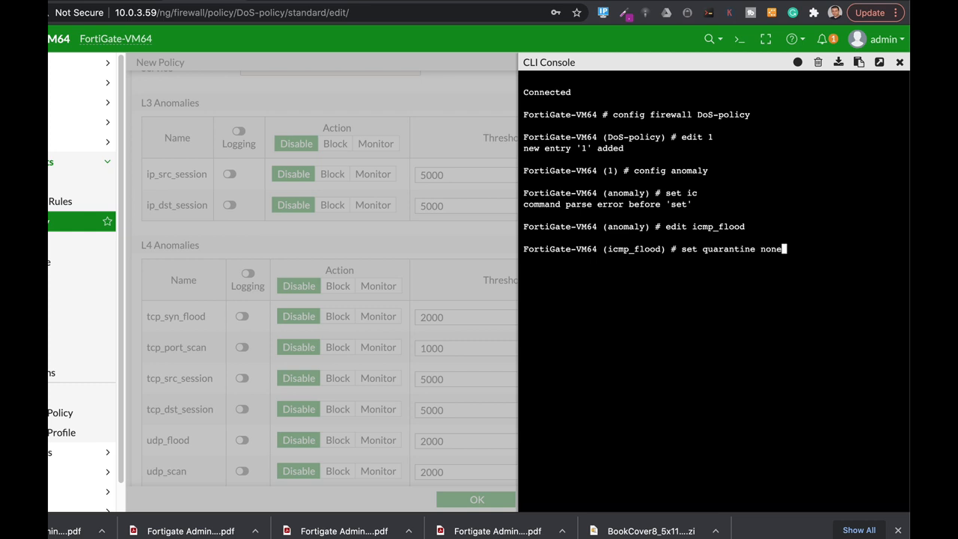
type("attacker")
type("set quarantine-expiry")
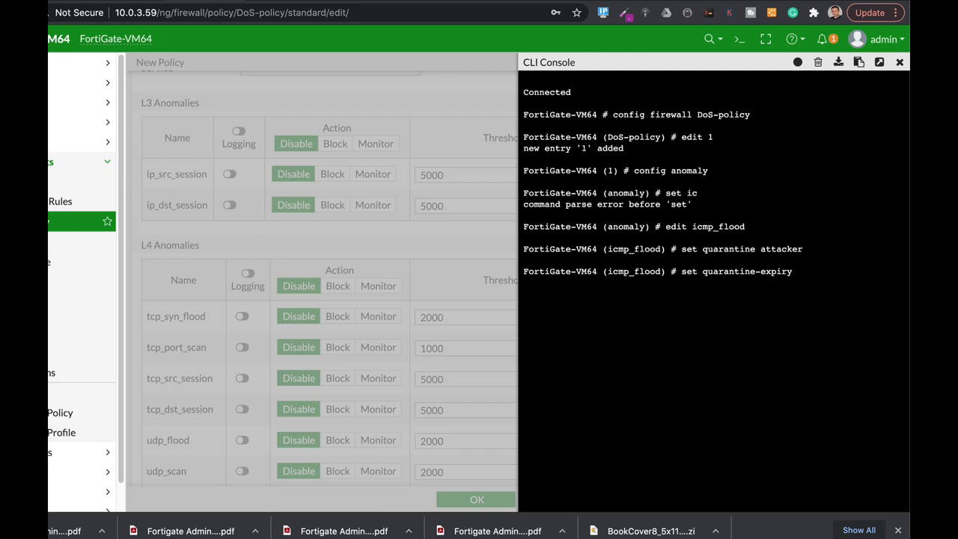
- Set quarantine-expiry 1d and log enable on icmp_flood, then end the anomaly config
type("1d")
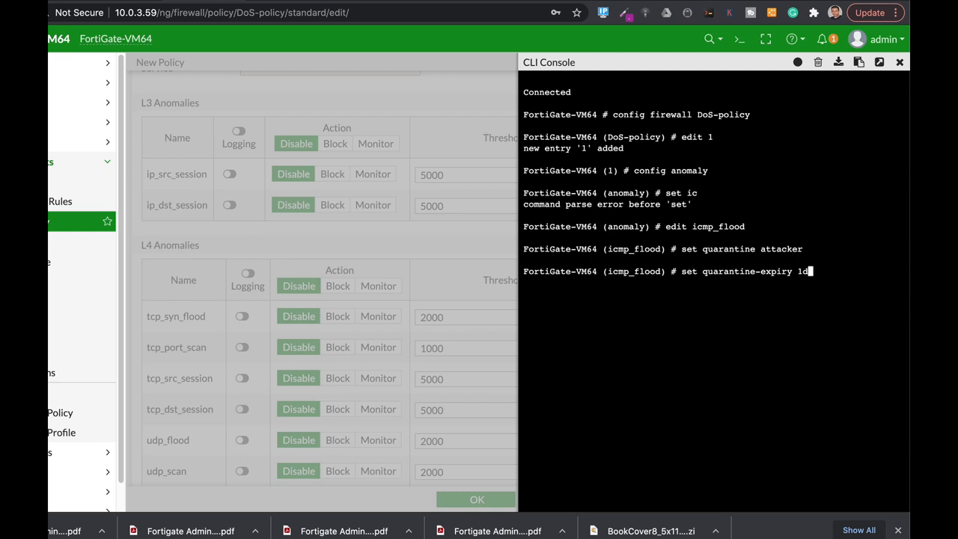
key("Return")
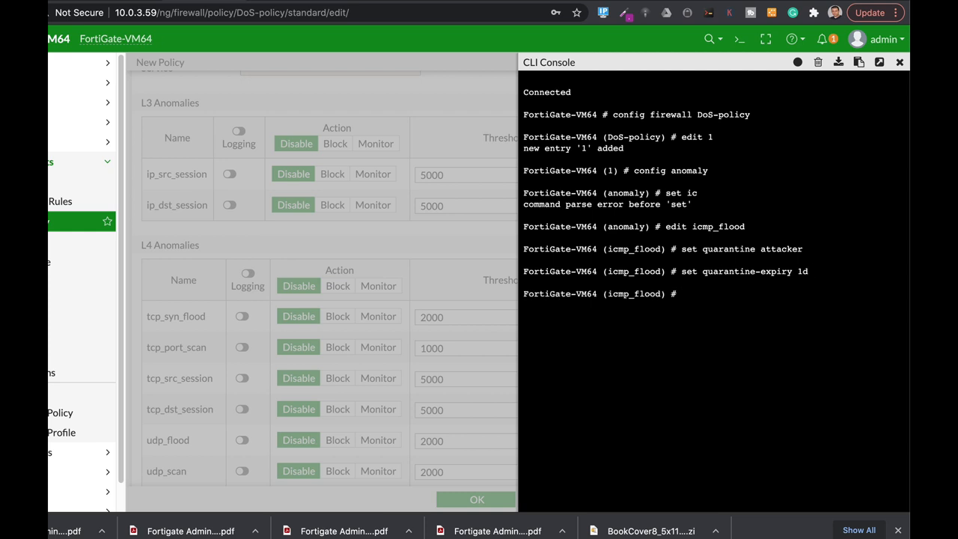
type("se")
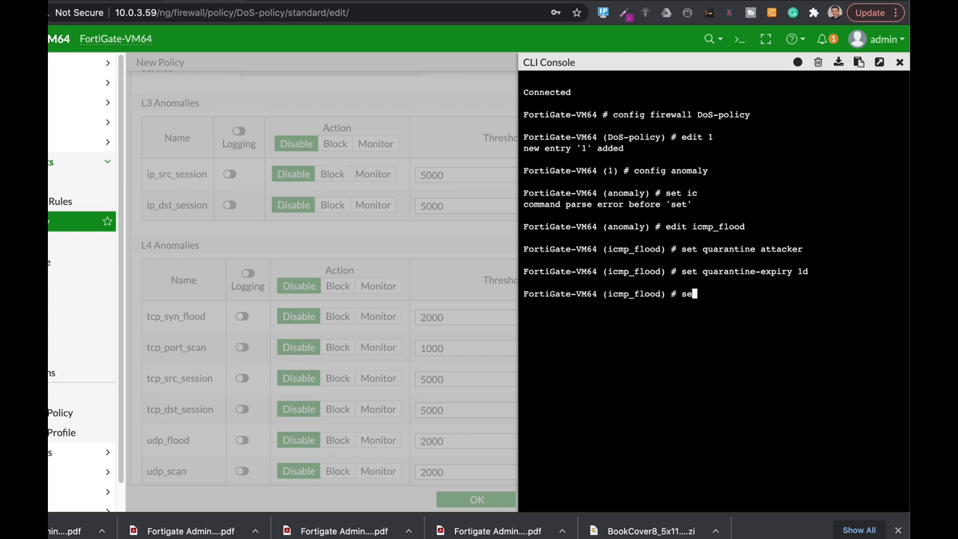
type("t log")
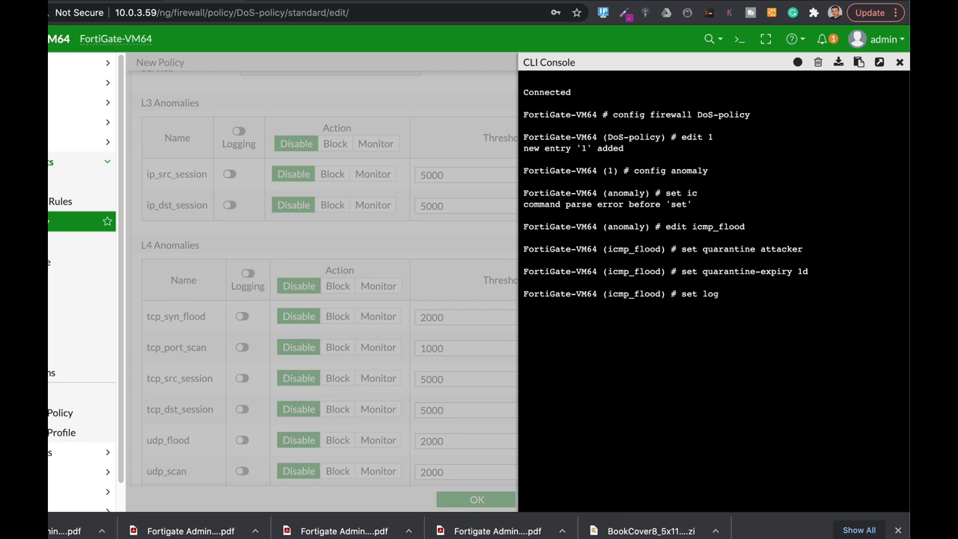
type("enable")
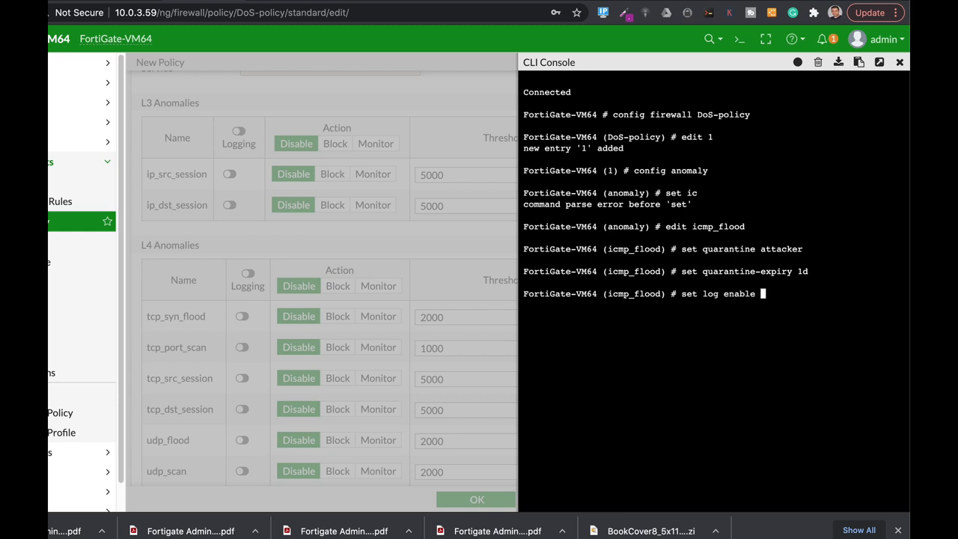
key("Return")
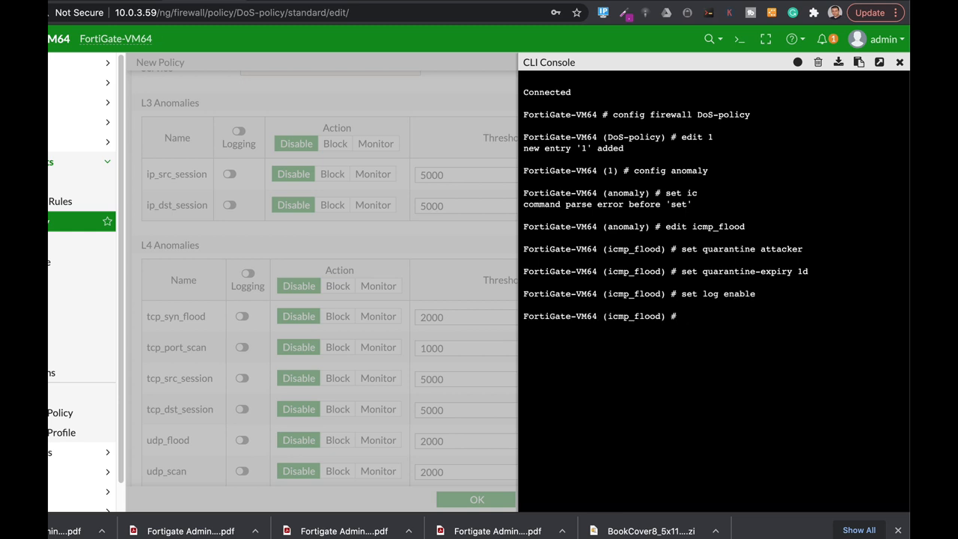
type("end")
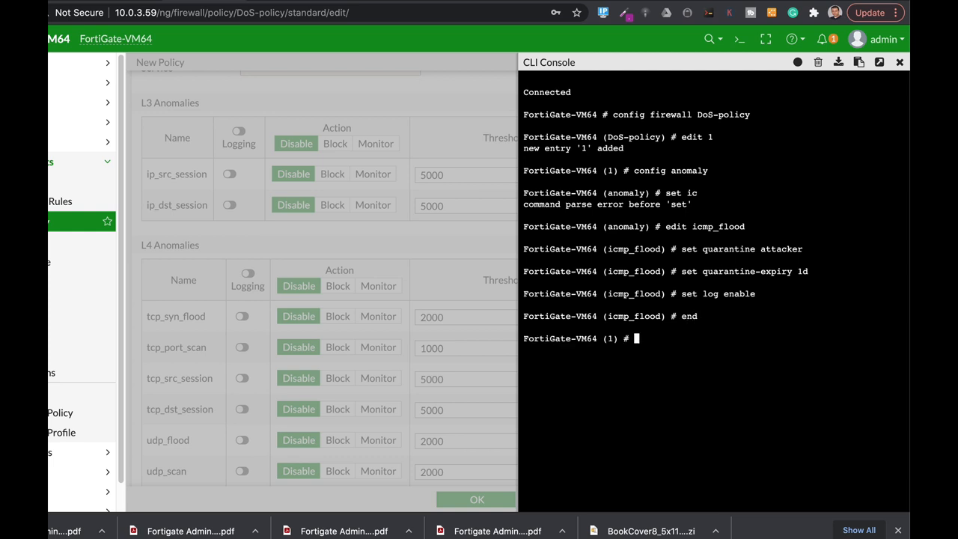